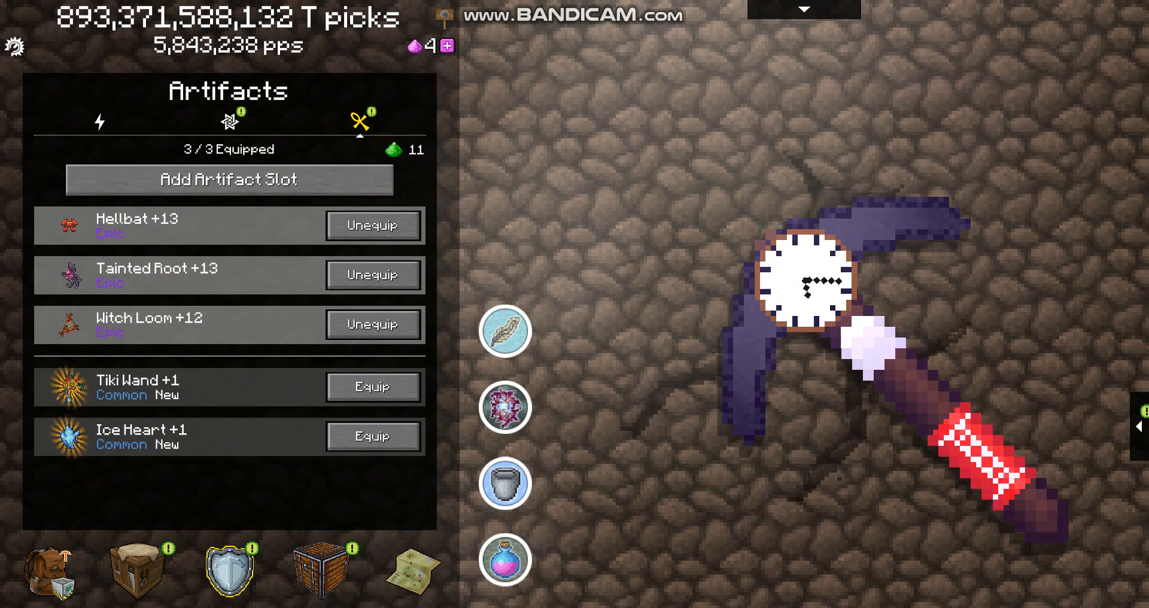
# Switch PickCrafter's side panel to the Buy Gear shop list
pyautogui.click(87, 118)
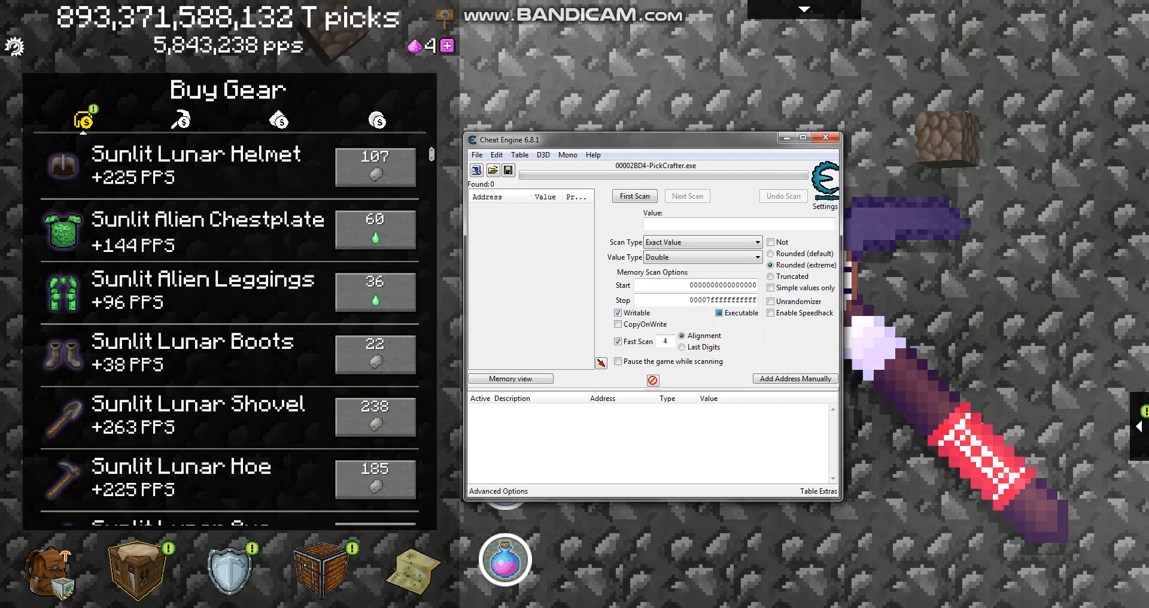
# Attach Cheat Engine to the running PickCrafter process from the process list
pyautogui.click(475, 170)
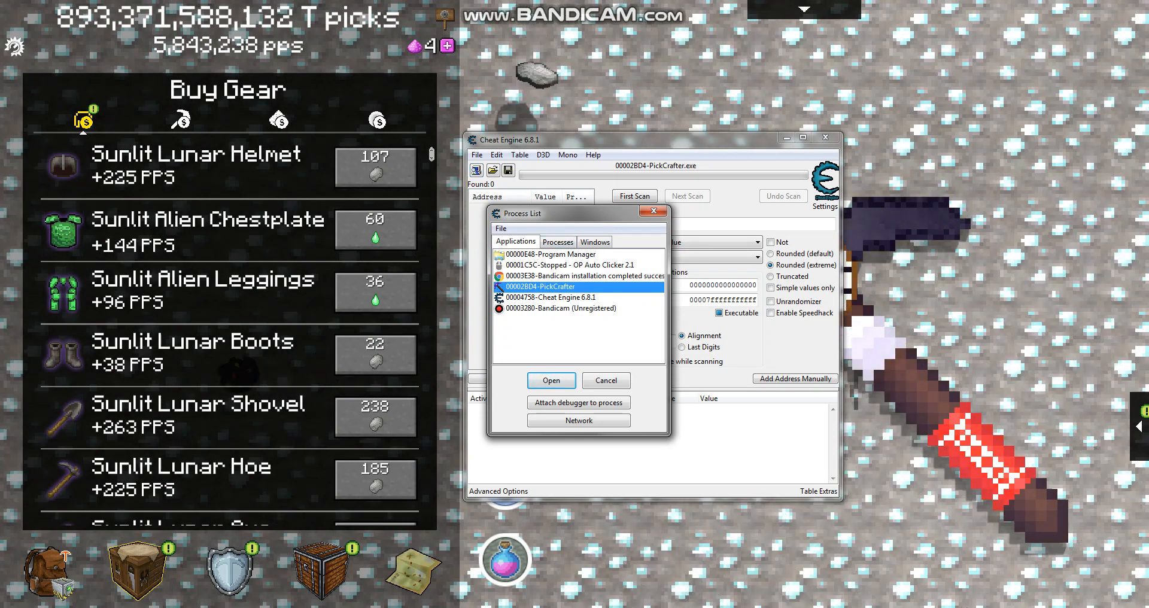
pyautogui.click(550, 380)
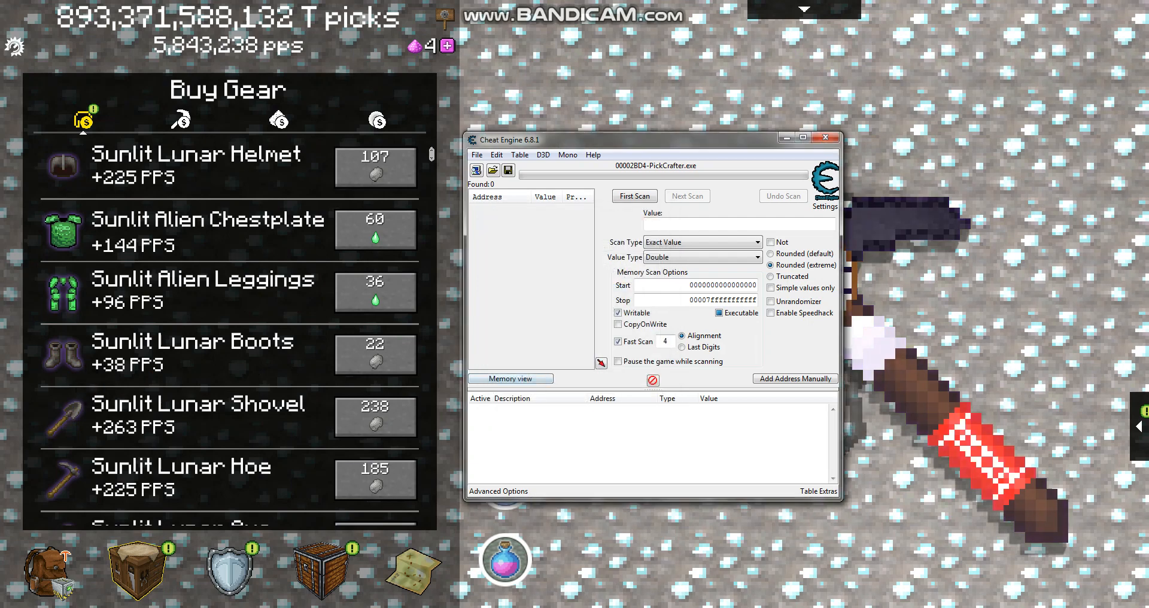
pyautogui.click(700, 257)
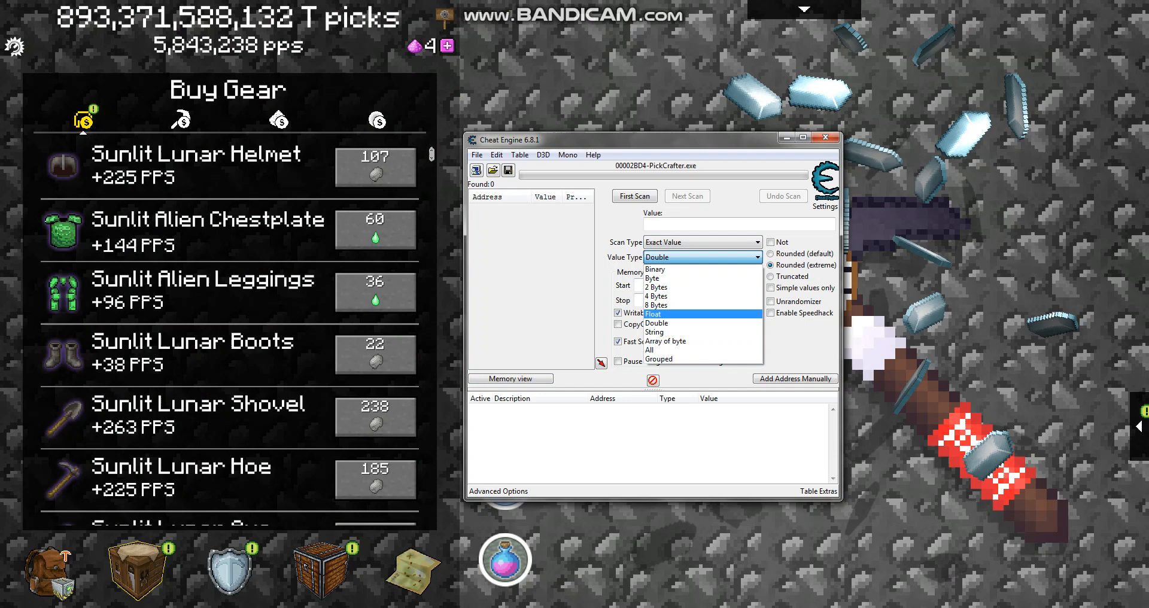
# Run a first Double scan for 5843238, finding three addresses, and select the third result
pyautogui.click(655, 323)
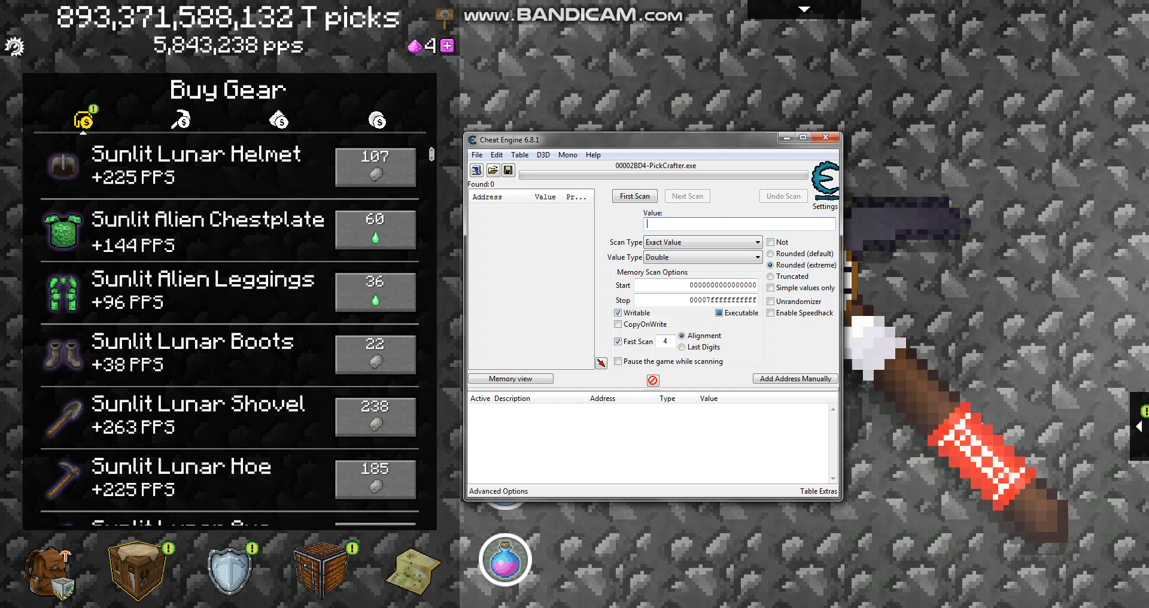
pyautogui.write('5843238')
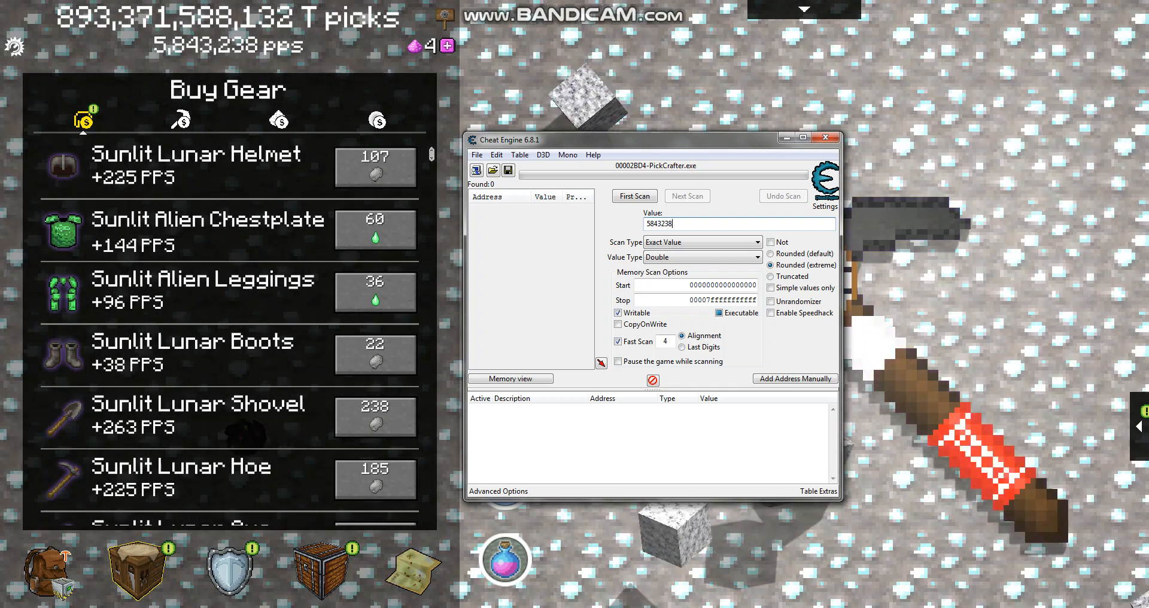
pyautogui.click(634, 196)
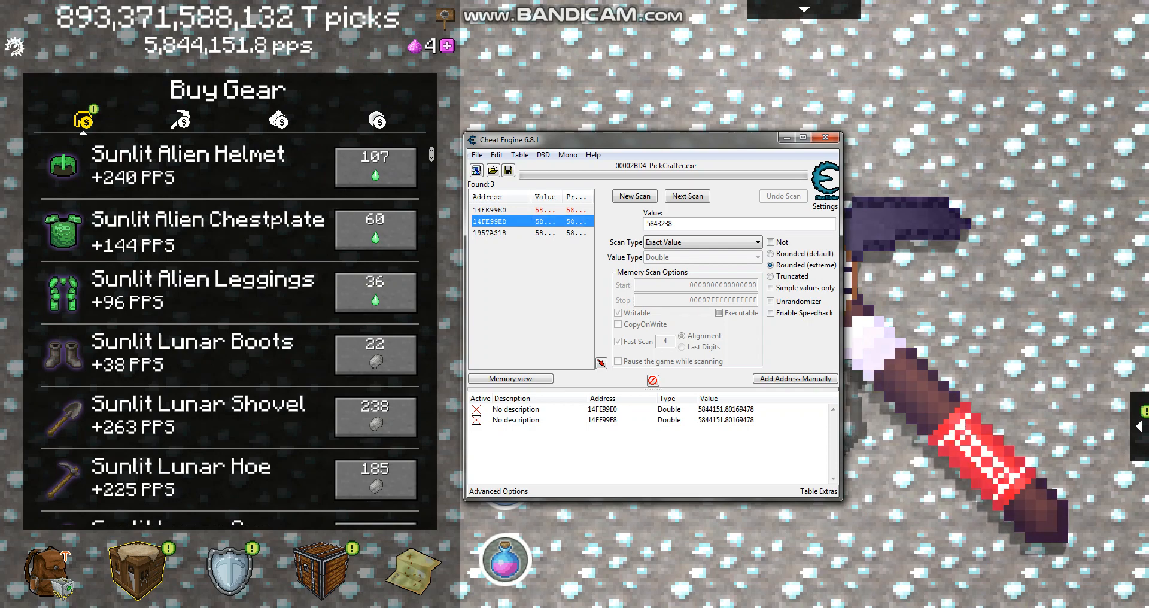
pyautogui.click(489, 232)
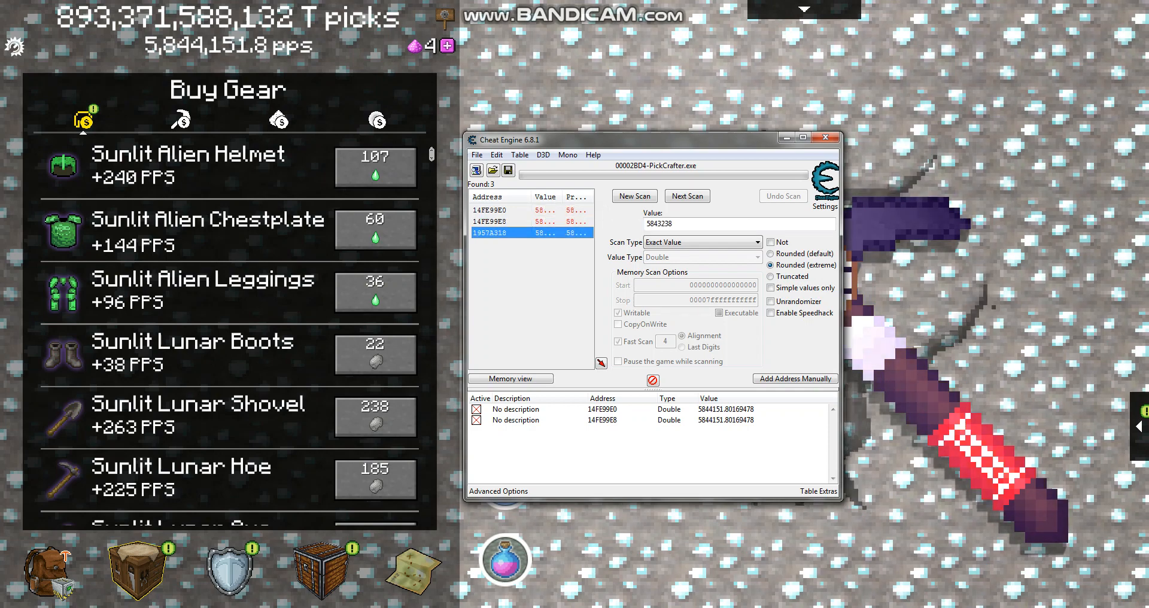
# Remove the third found address from the results, leaving two
pyautogui.rightClick(490, 232)
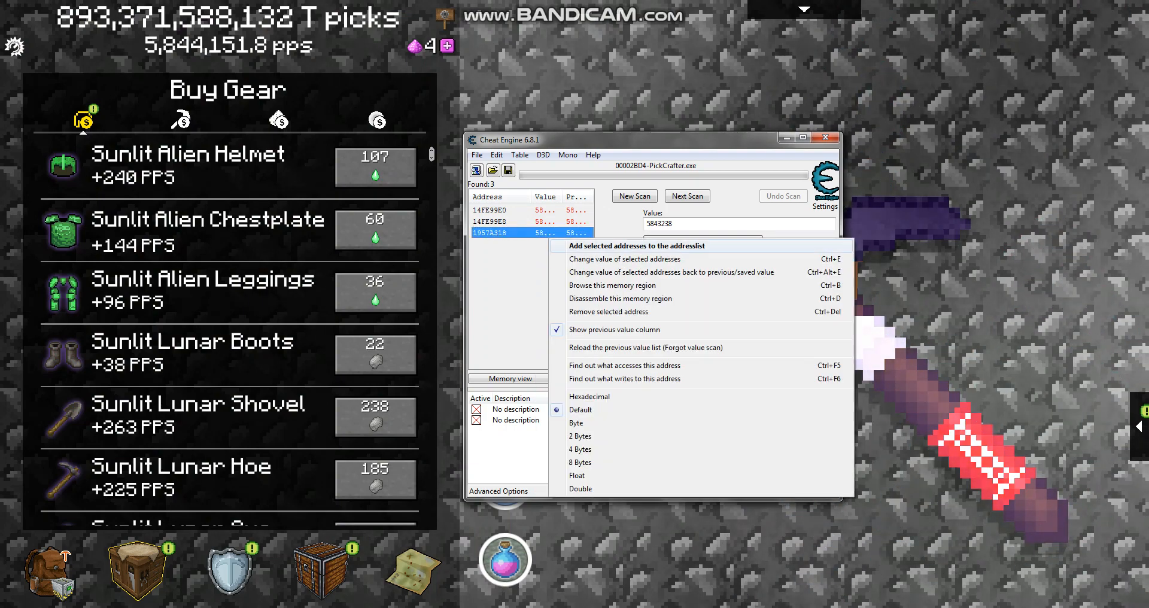
pyautogui.click(623, 246)
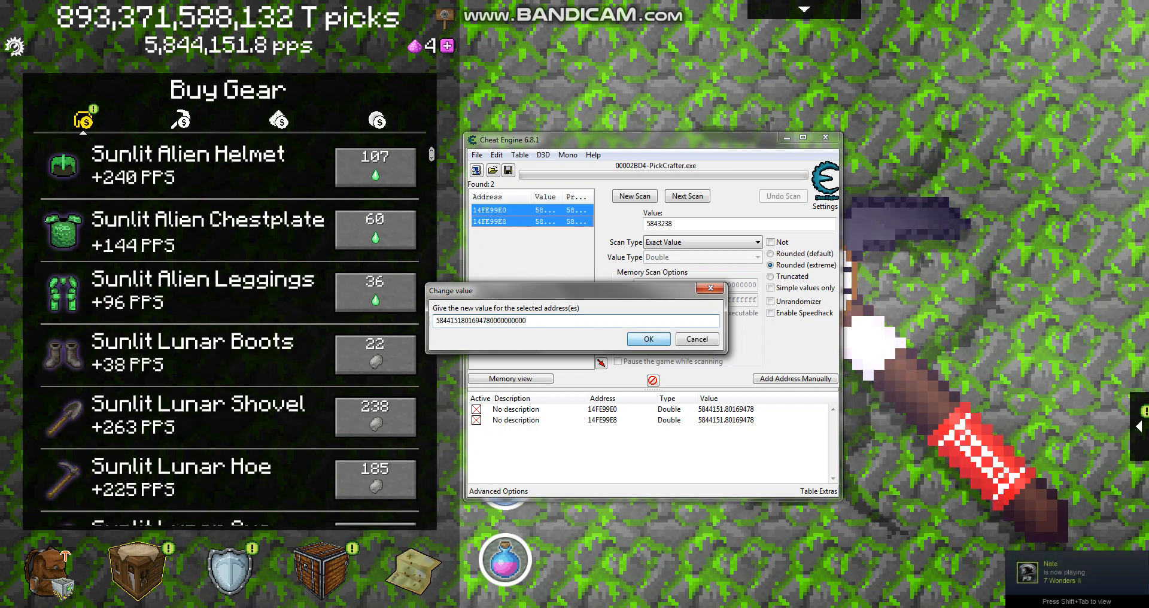
# Cancel the Change Value dialogs so both entries keep the ordinary ~5,845,126 pps value
pyautogui.click(647, 339)
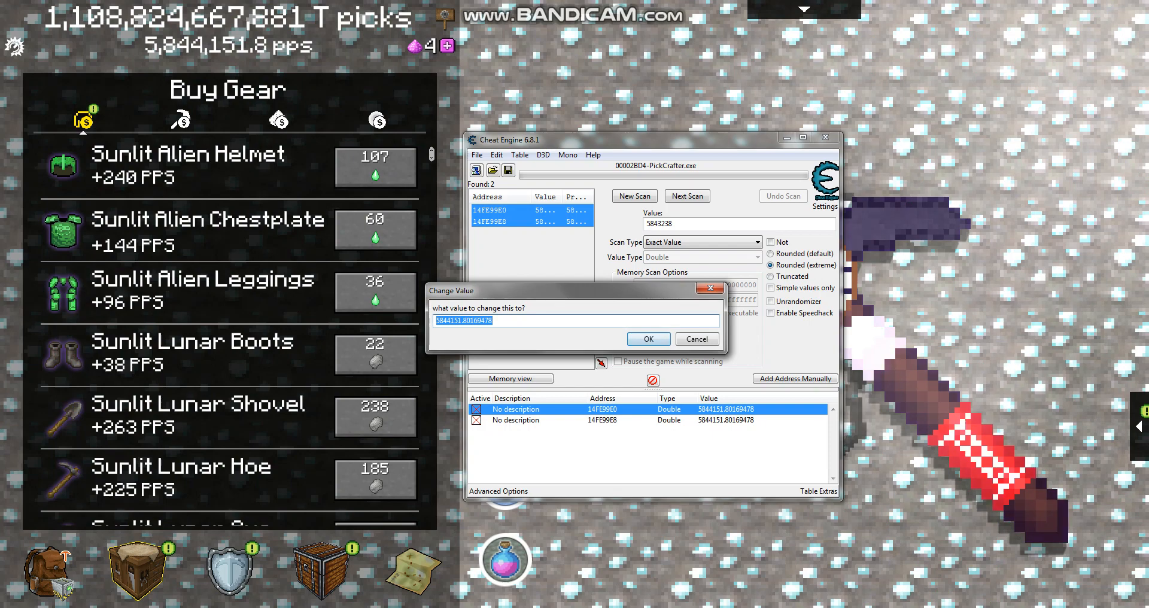
pyautogui.click(647, 339)
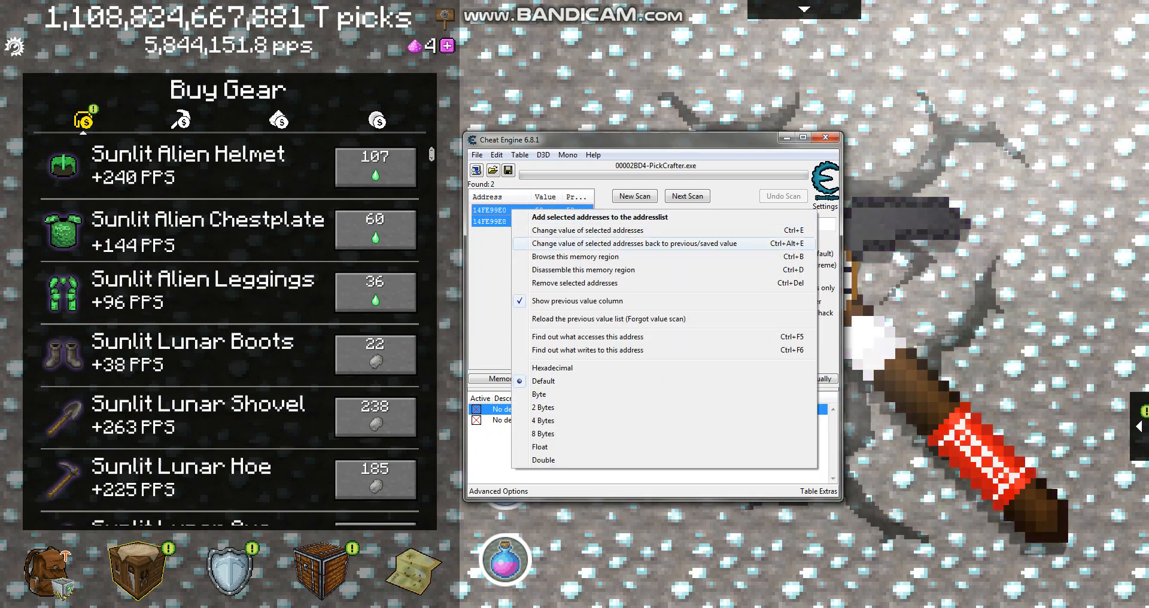
pyautogui.click(588, 229)
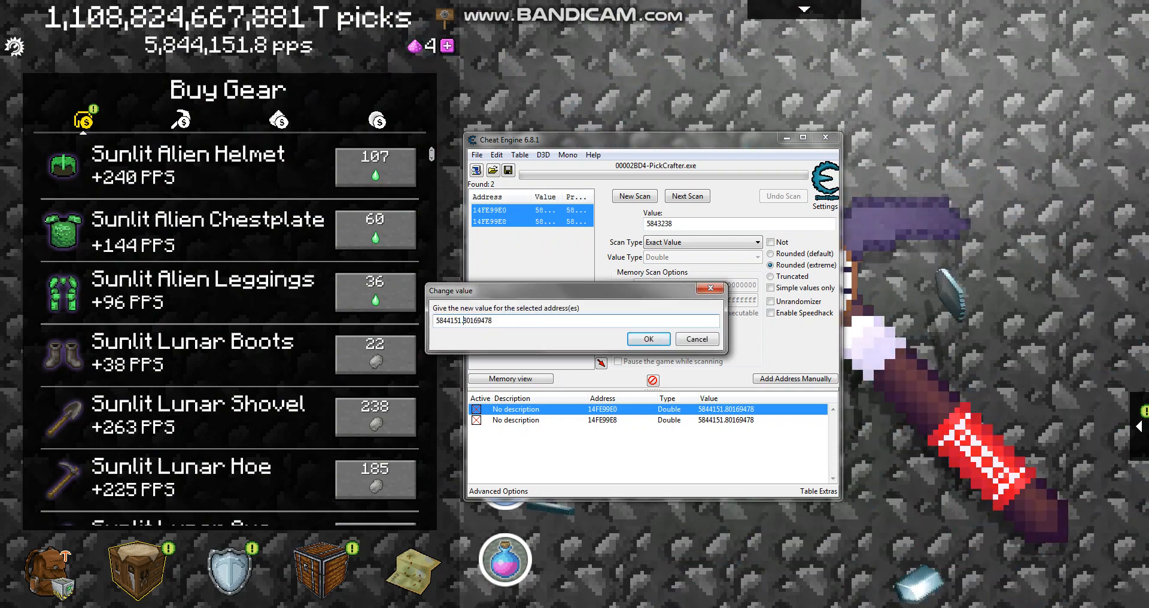
pyautogui.click(648, 339)
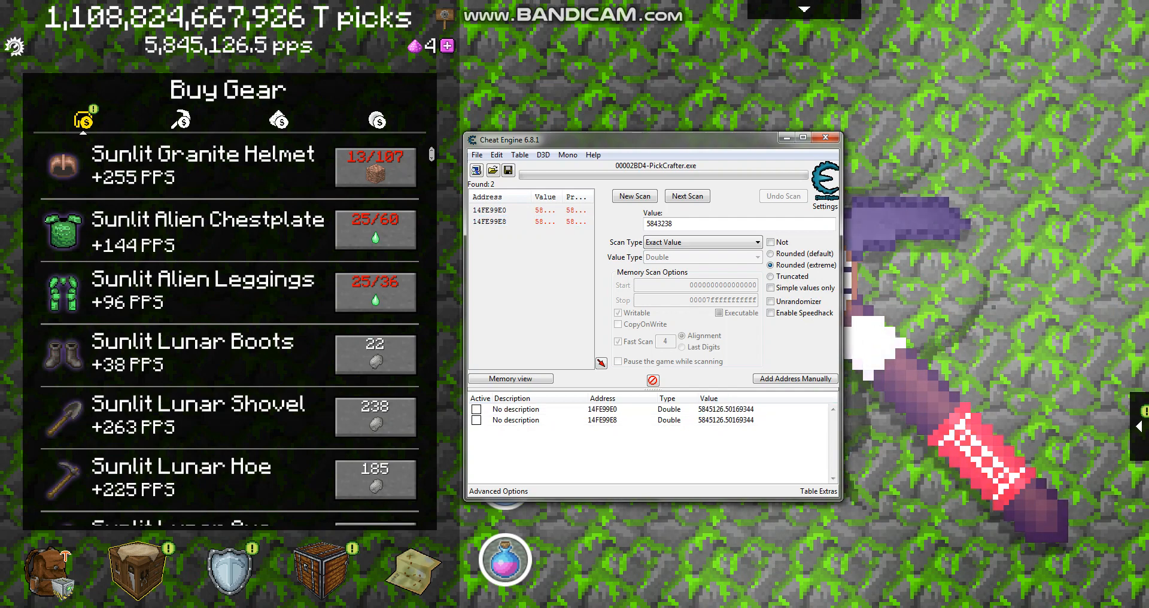
pyautogui.doubleClick(514, 409)
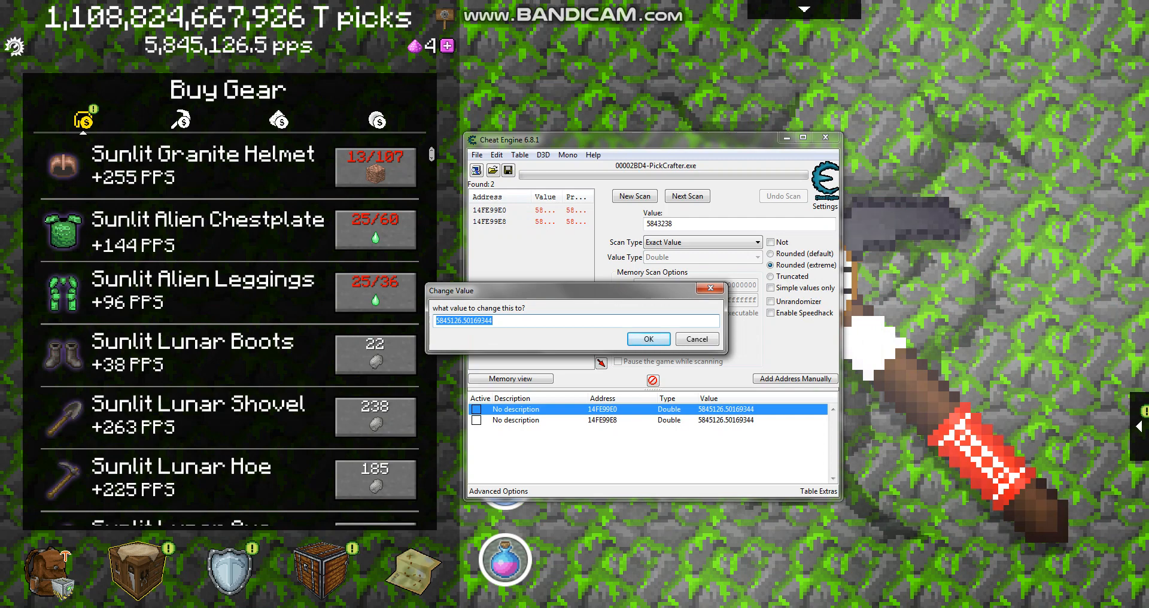
pyautogui.write('1')
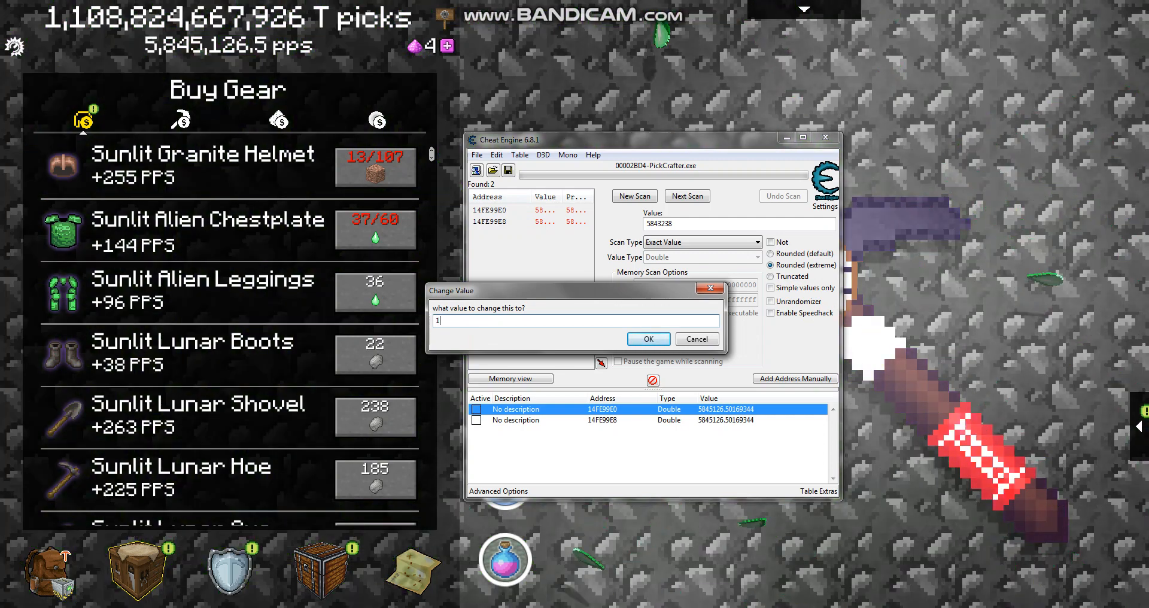
pyautogui.write('00000000')
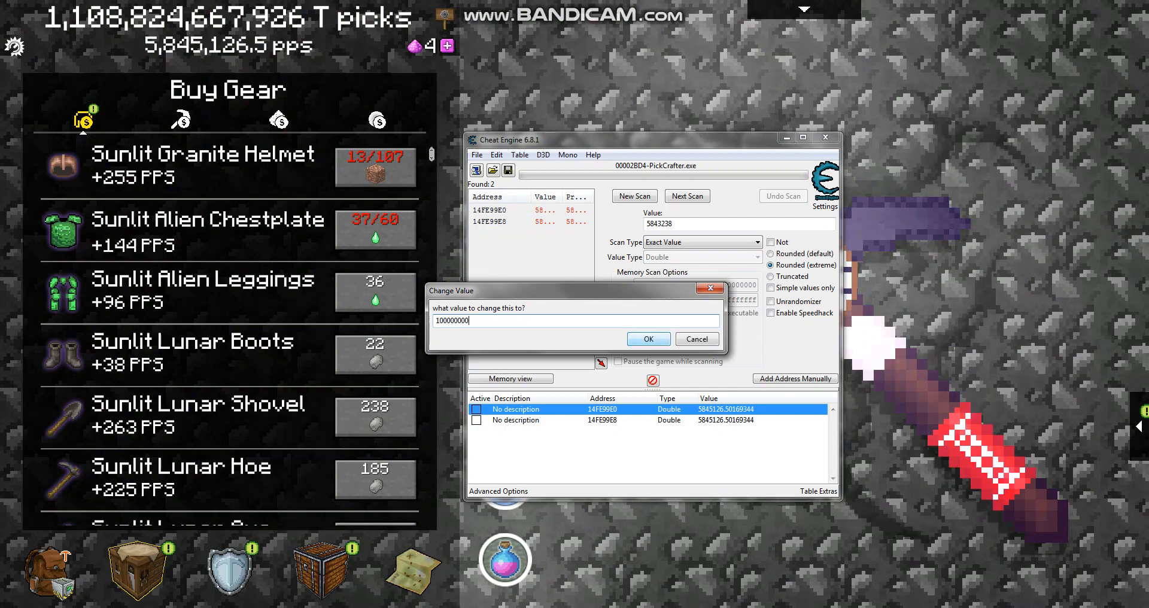
pyautogui.click(648, 338)
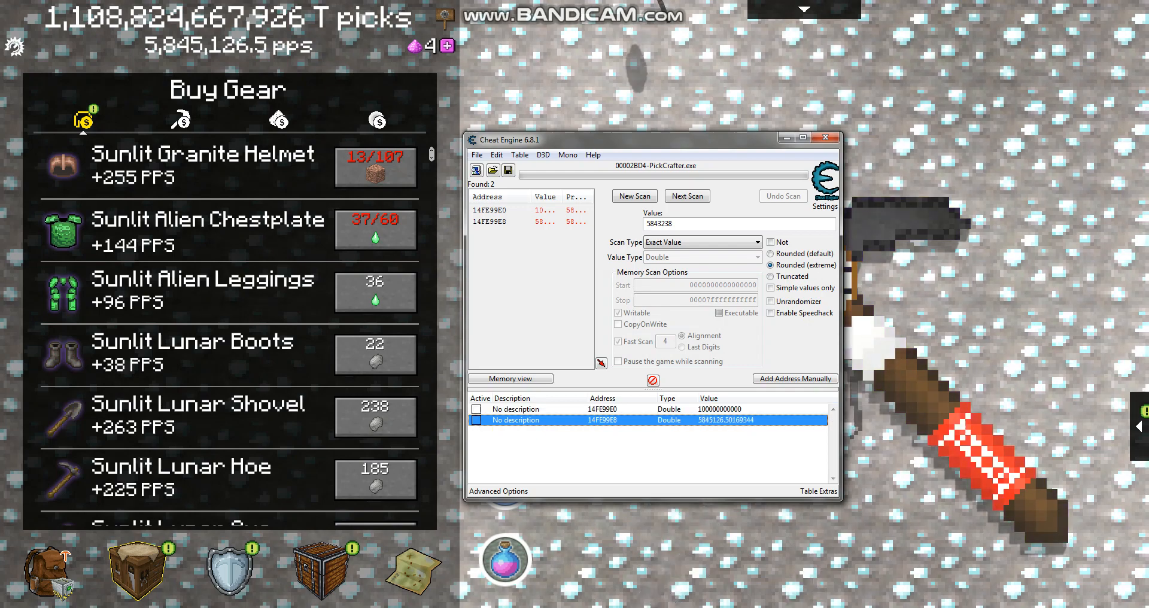
pyautogui.doubleClick(725, 420)
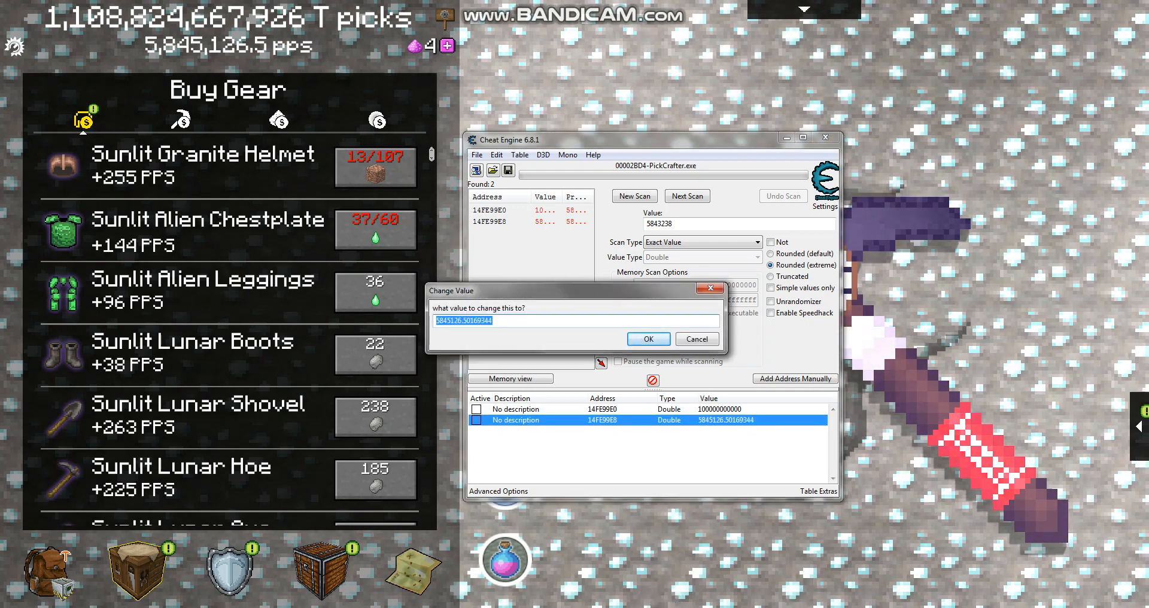
pyautogui.write('100000')
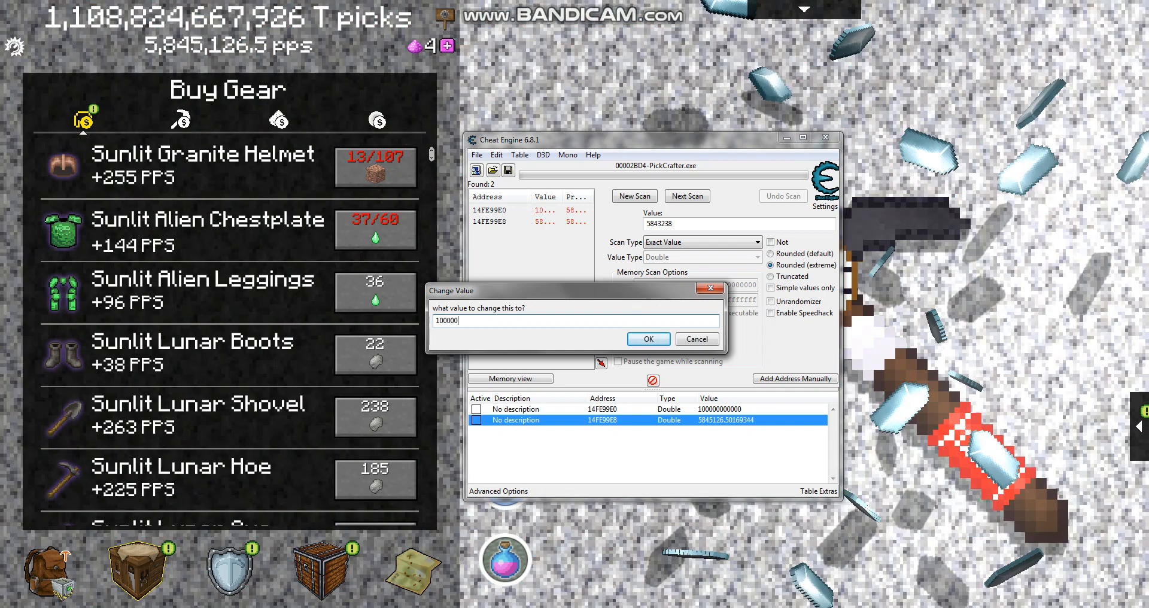
pyautogui.click(648, 339)
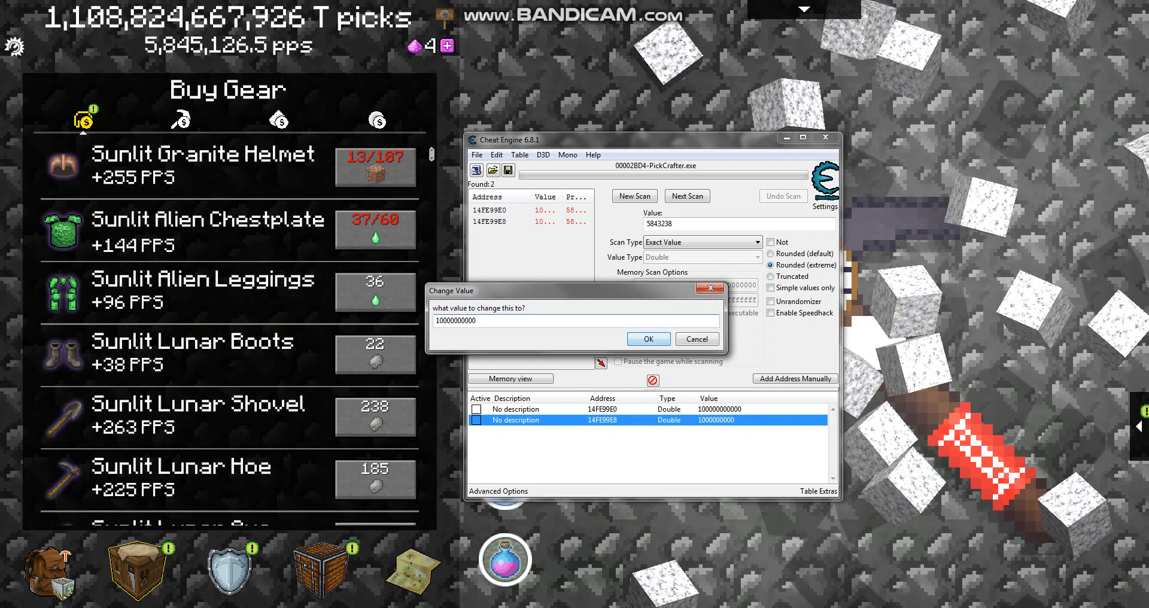
pyautogui.click(648, 338)
pyautogui.write('0000000')
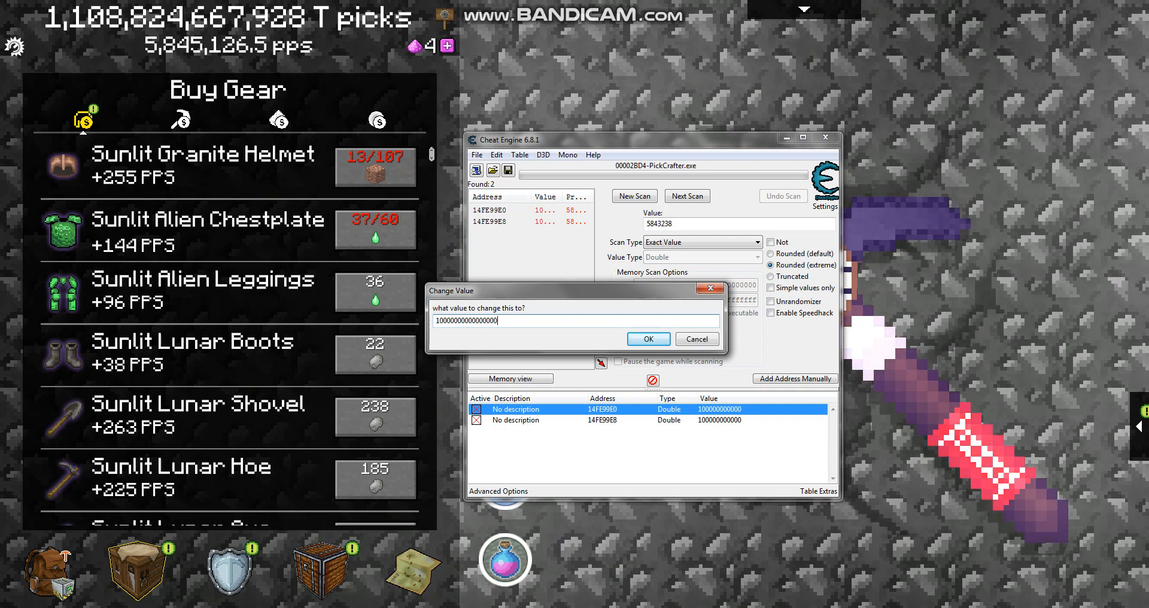
# Confirm 1E17 for both picks-per-second entries so the picks count climbs rapidly
pyautogui.click(647, 339)
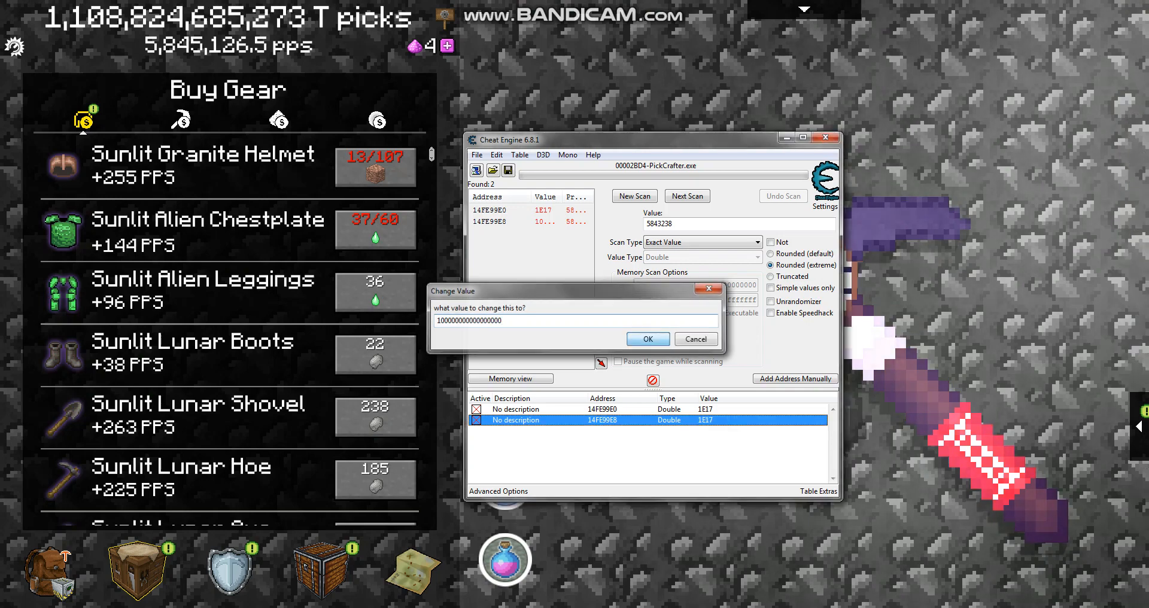
pyautogui.click(646, 338)
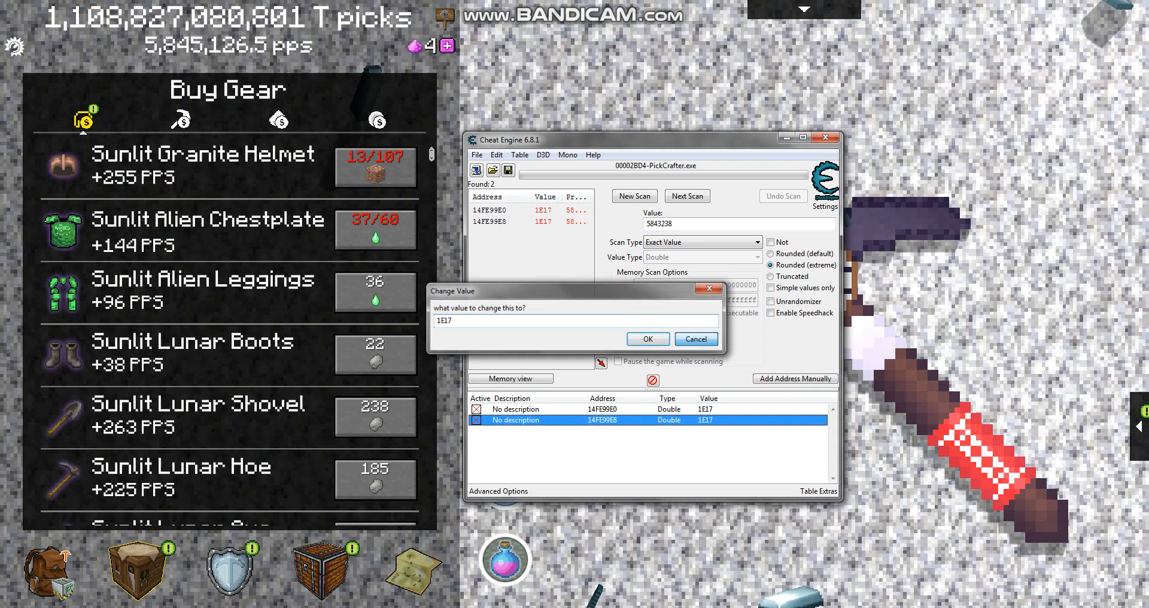
pyautogui.click(648, 338)
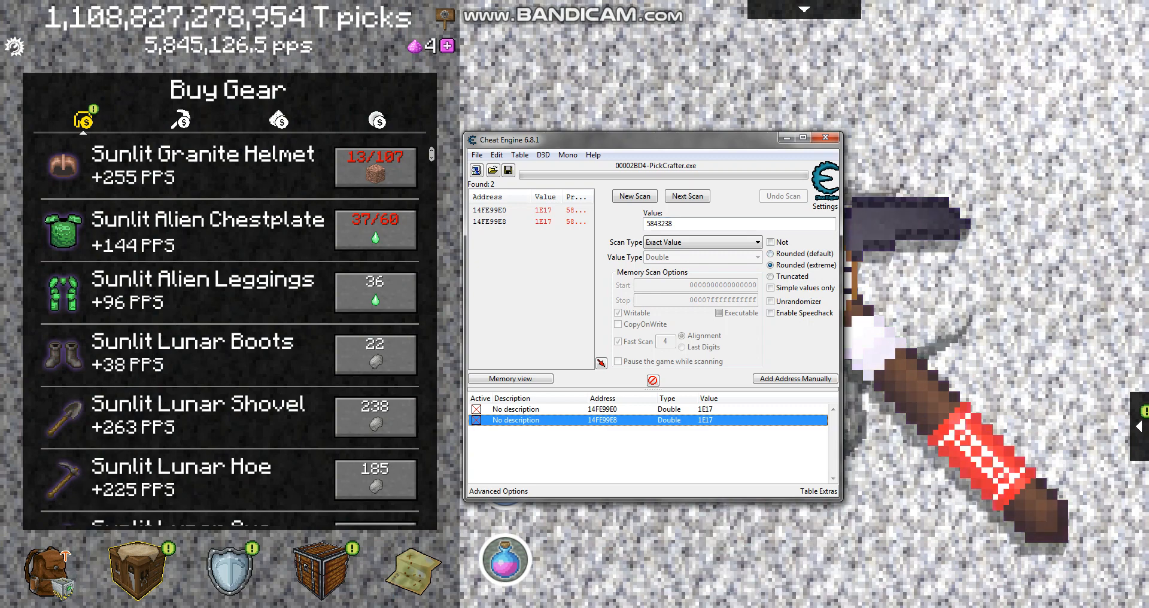